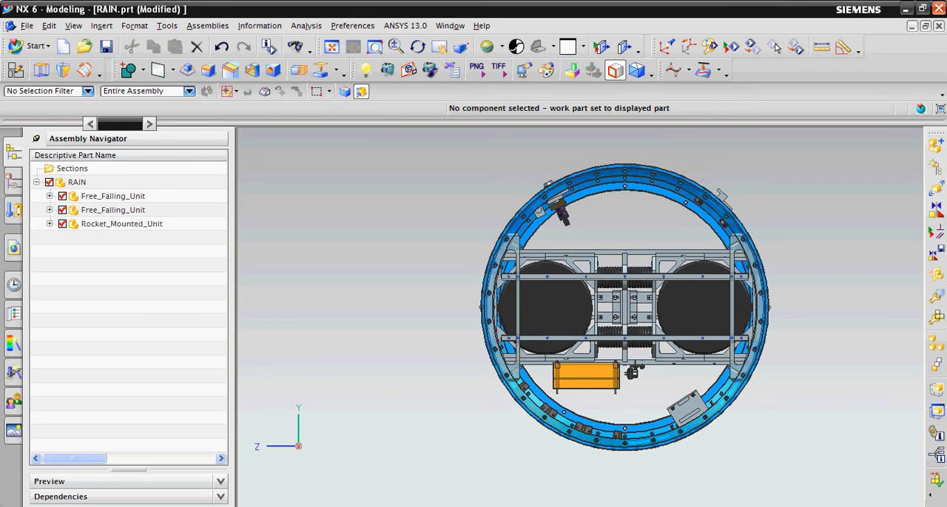
# Step: Highlight the Rocket_Mounted_Unit, then both Free_Falling_Unit cylinders together in the RAIN assembly
pyautogui.click(122, 223)
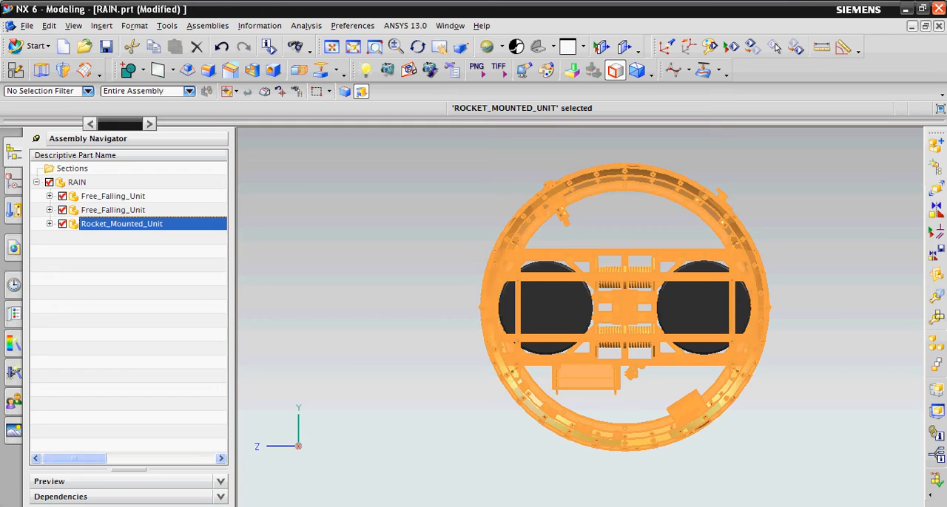
pyautogui.click(113, 209)
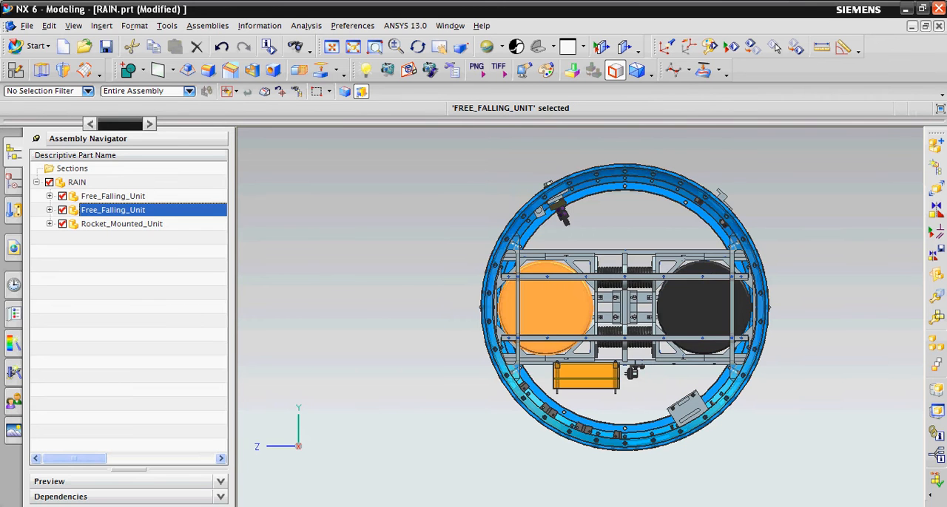
pyautogui.click(113, 196)
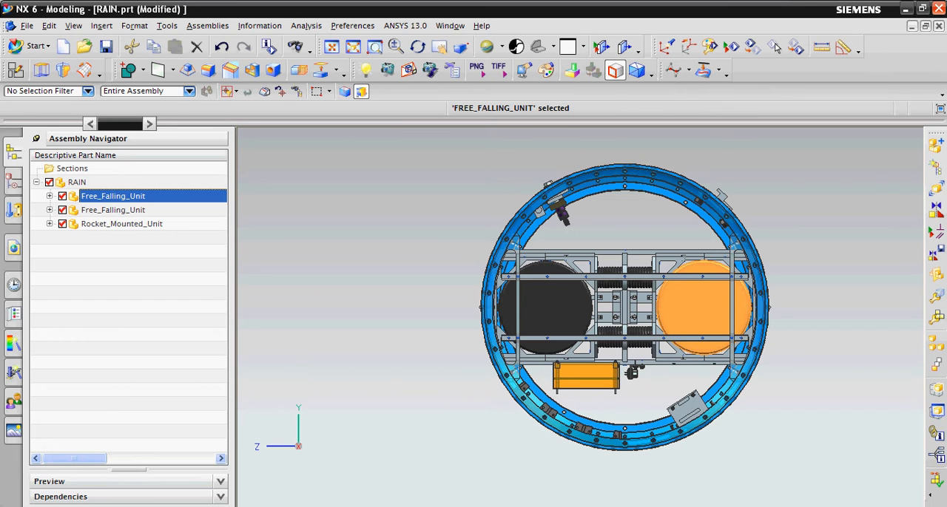
pyautogui.click(113, 209)
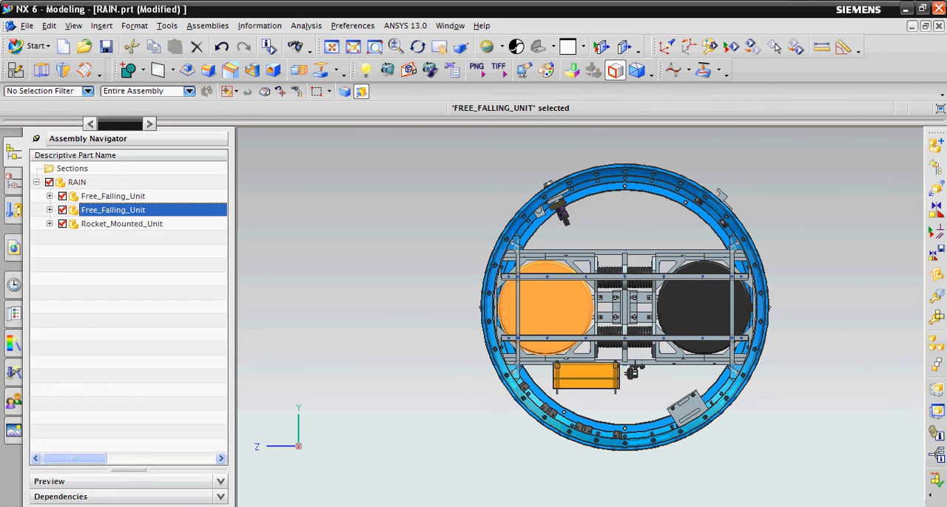
pyautogui.click(113, 196)
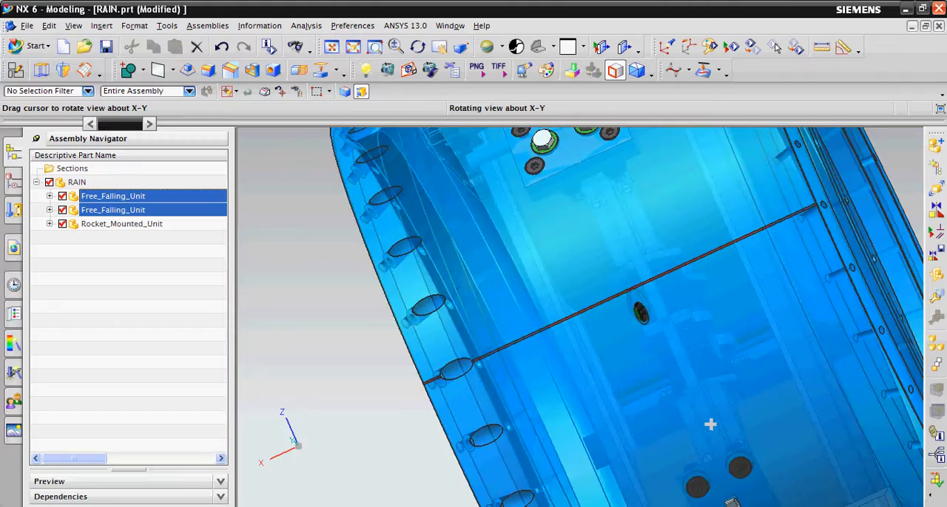
pyautogui.moveTo(710, 425); pyautogui.dragTo(696, 395)
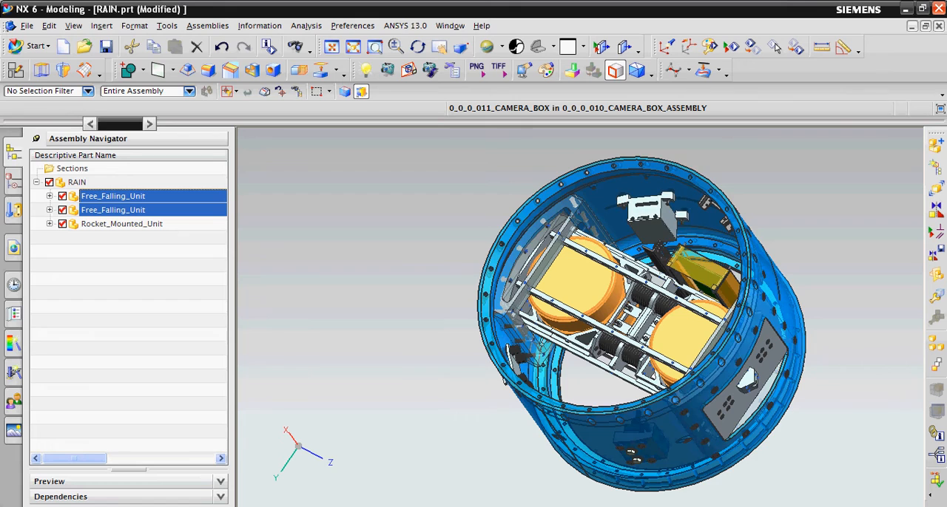
# Step: Orbit the ring to look down into its open interior at the units and camera box
pyautogui.moveTo(643, 311); pyautogui.dragTo(650, 304)
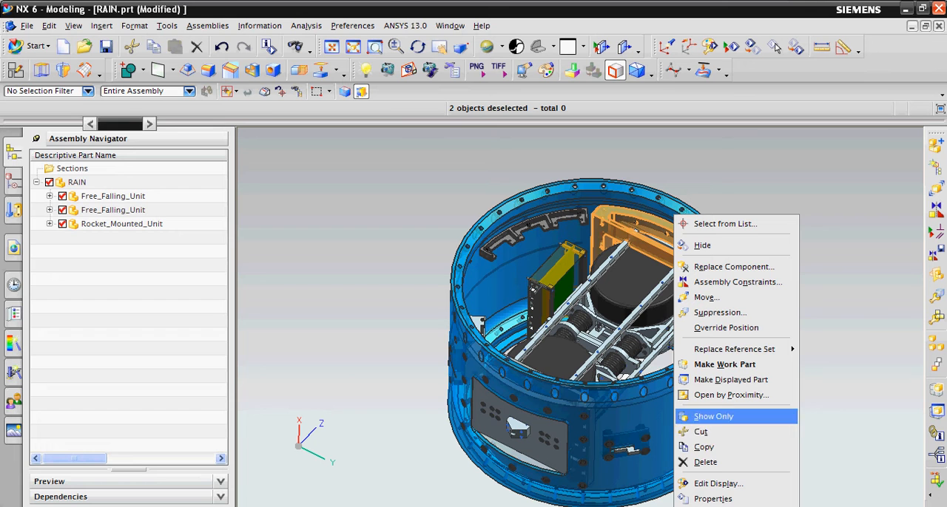
# Step: Show the orange mount component alone, then move toward the Free_Falling_Unit part
pyautogui.click(712, 415)
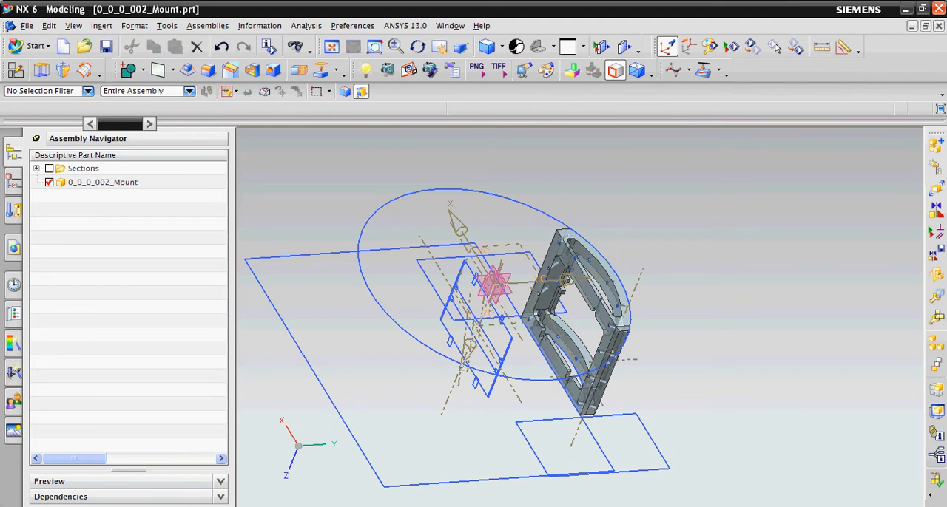
pyautogui.click(451, 25)
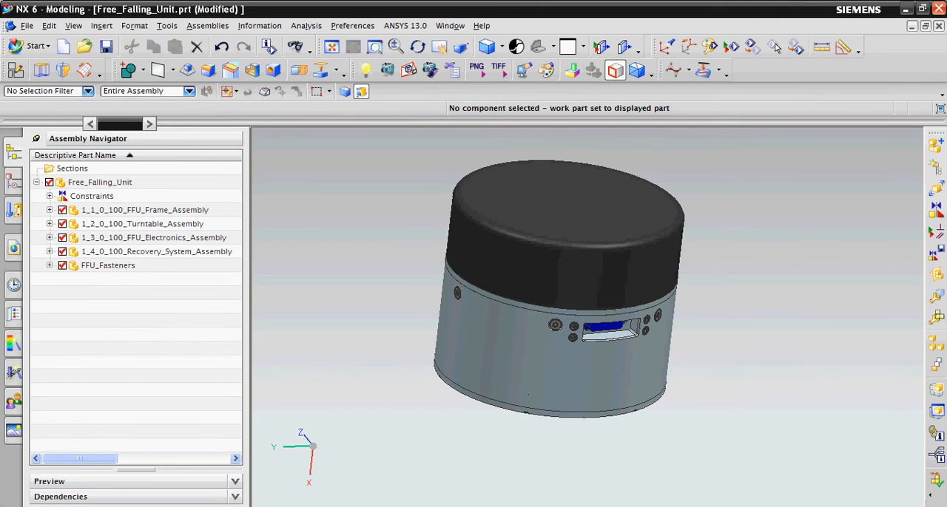
pyautogui.click(145, 209)
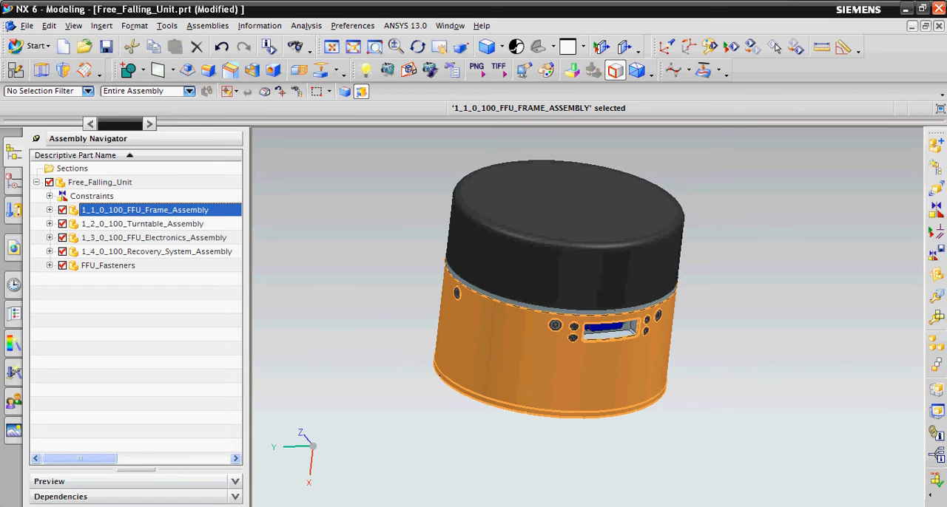
pyautogui.click(154, 237)
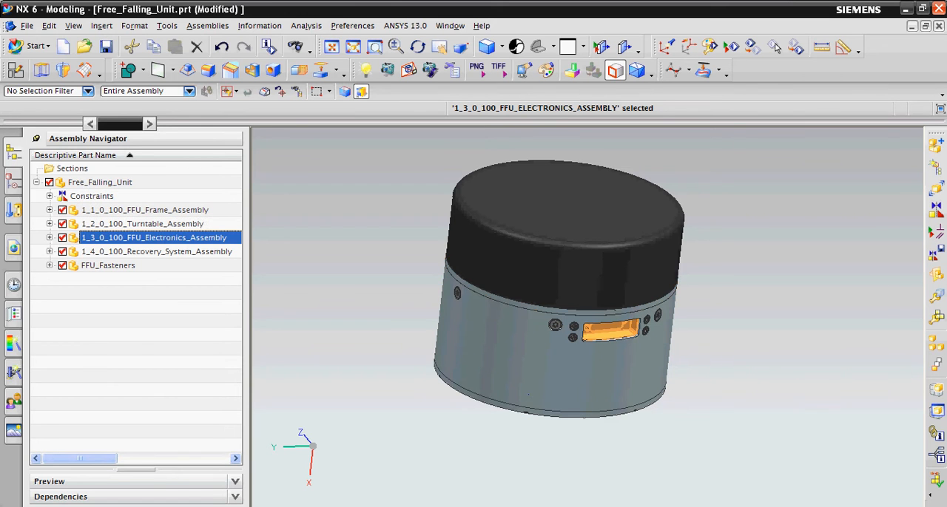
pyautogui.click(156, 251)
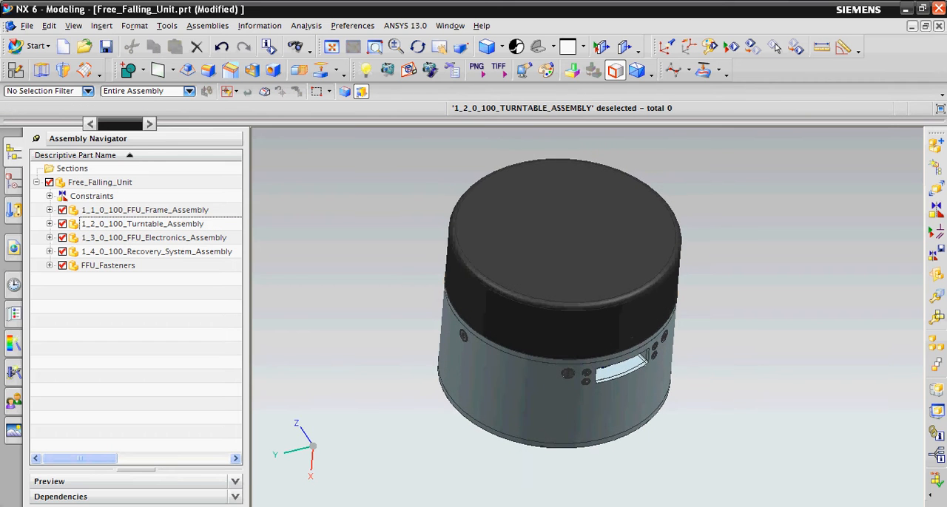
pyautogui.click(145, 210)
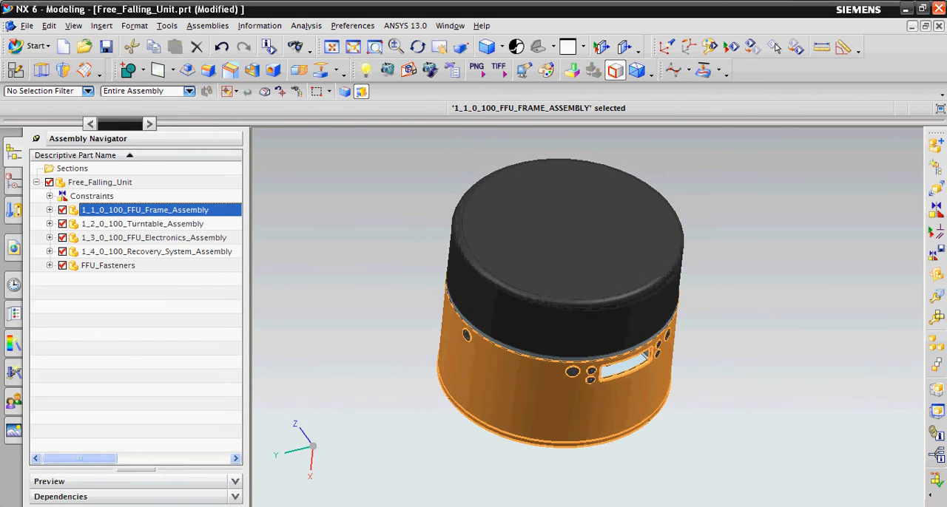
# Step: Display 1_1_0_100_FFU_Frame_Assembly alone, view its slotted base plate underneath, and go back to the parent
pyautogui.doubleClick(145, 209)
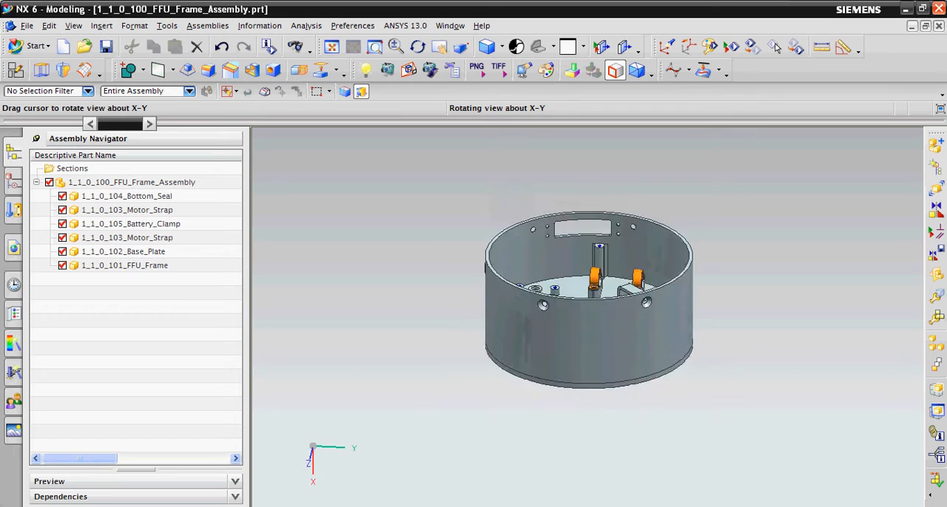
pyautogui.moveTo(592, 296); pyautogui.dragTo(592, 340)
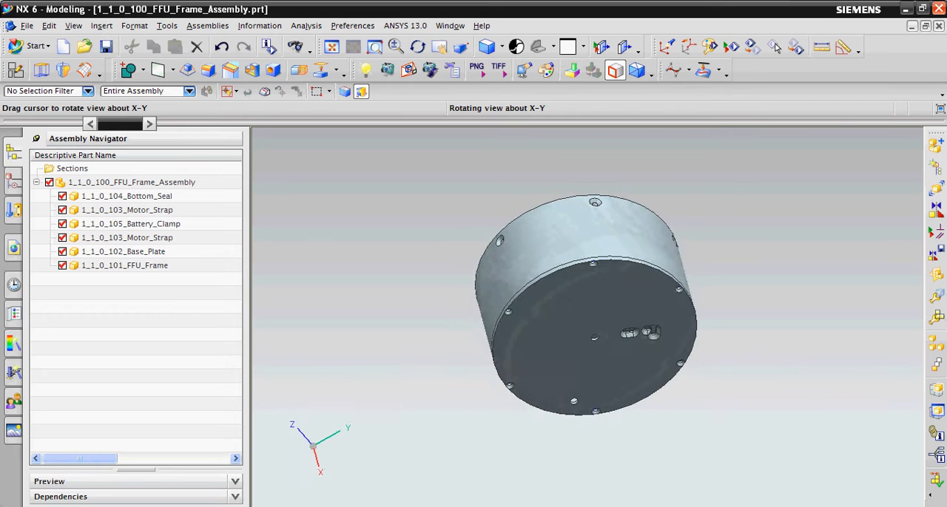
pyautogui.click(126, 196)
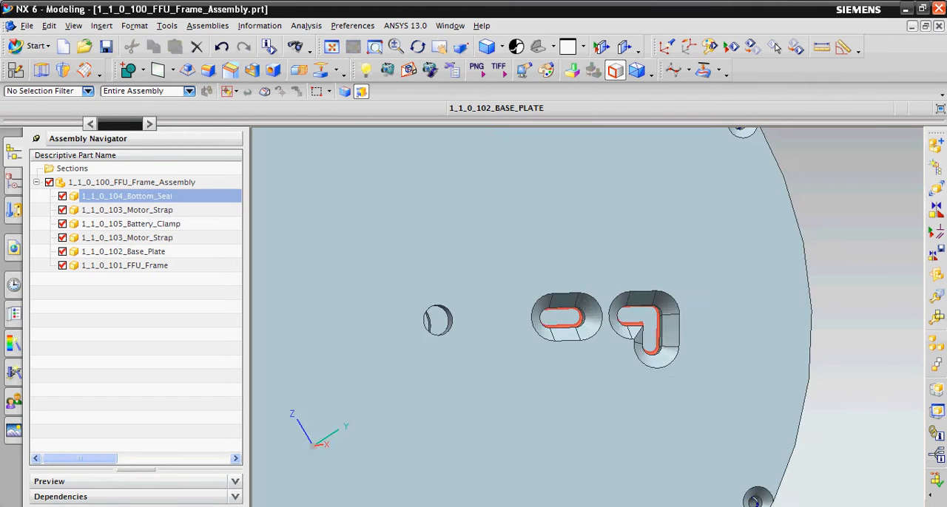
pyautogui.click(123, 252)
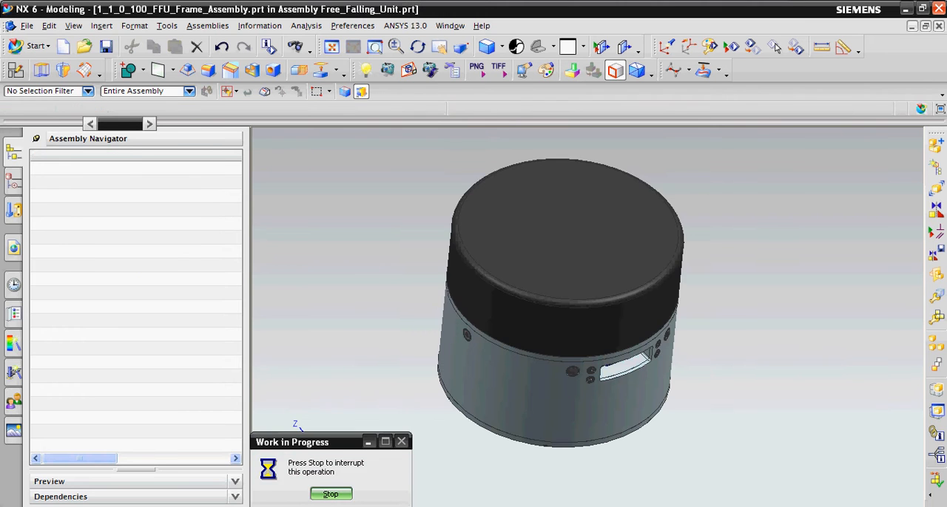
# Step: Display the FFU_Electronics_Assembly alone and get a closer view of its boards and battery
pyautogui.click(153, 237)
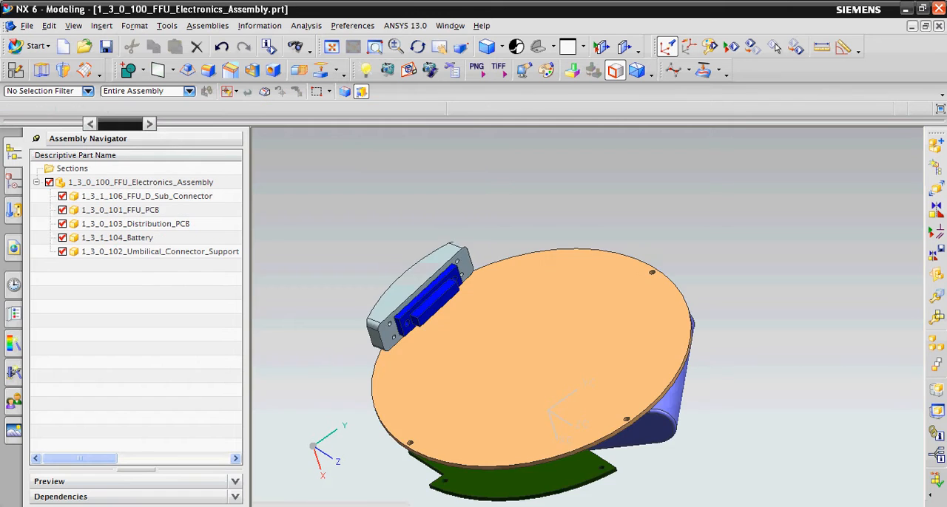
pyautogui.click(120, 209)
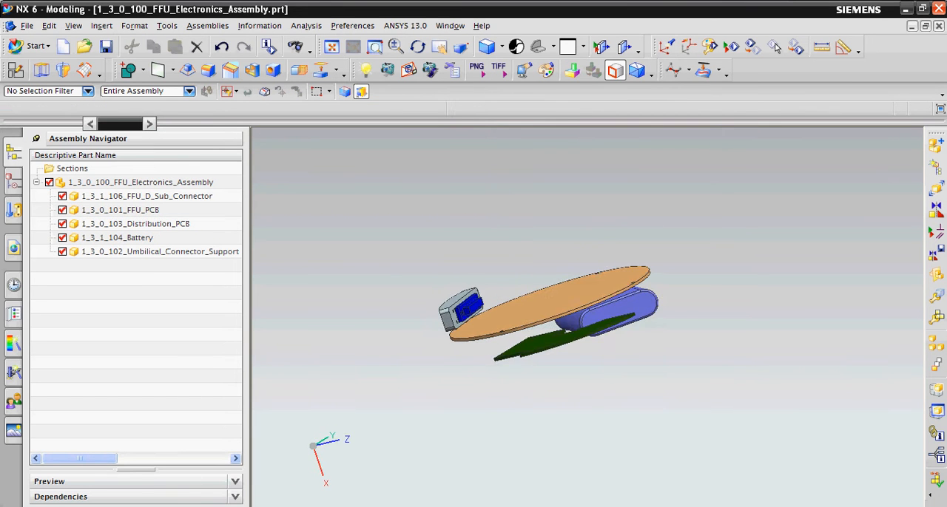
pyautogui.click(116, 238)
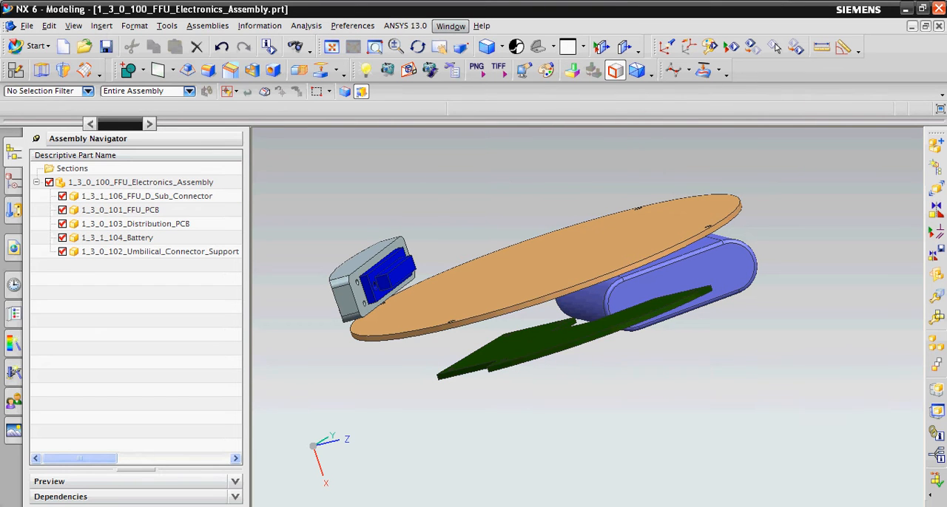
pyautogui.click(450, 26)
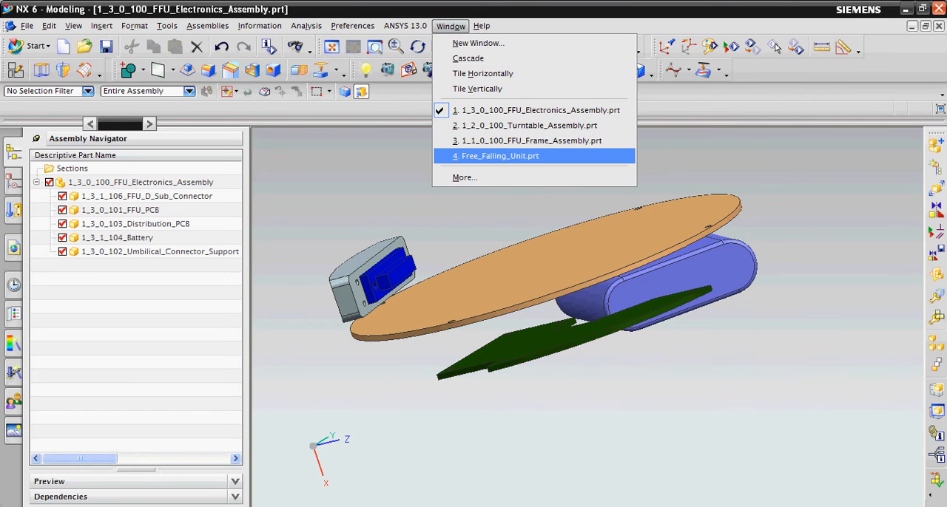
# Step: From Free_Falling_Unit.prt, make 1_4_0_100_Recovery_System_Assembly the displayed part
pyautogui.click(499, 156)
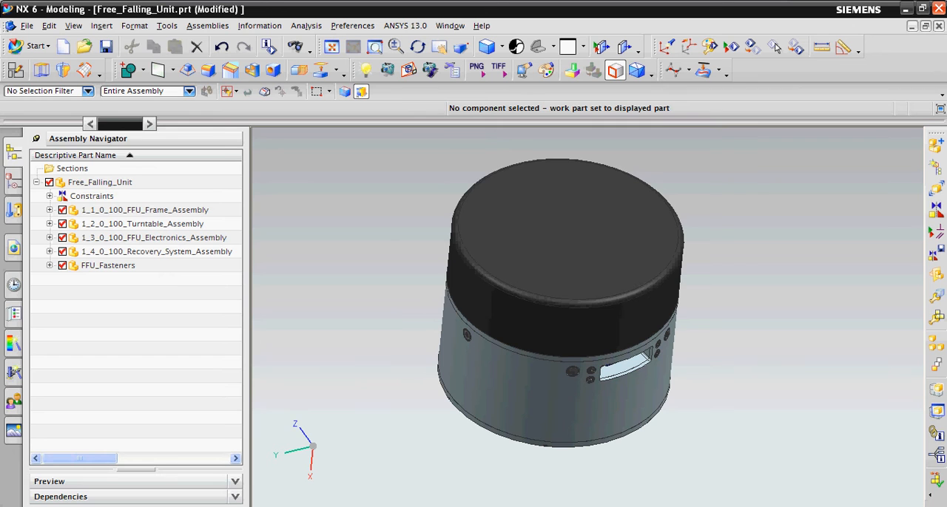
pyautogui.click(157, 252)
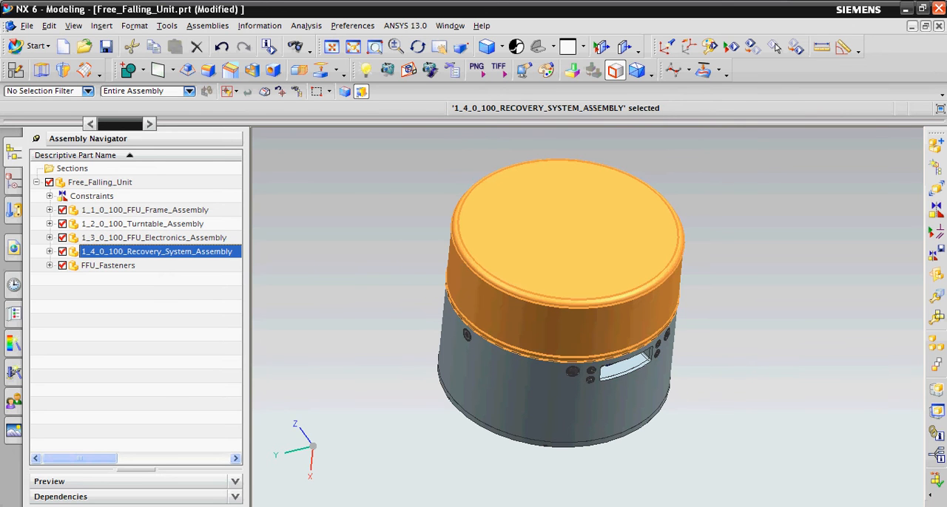
pyautogui.rightClick(155, 251)
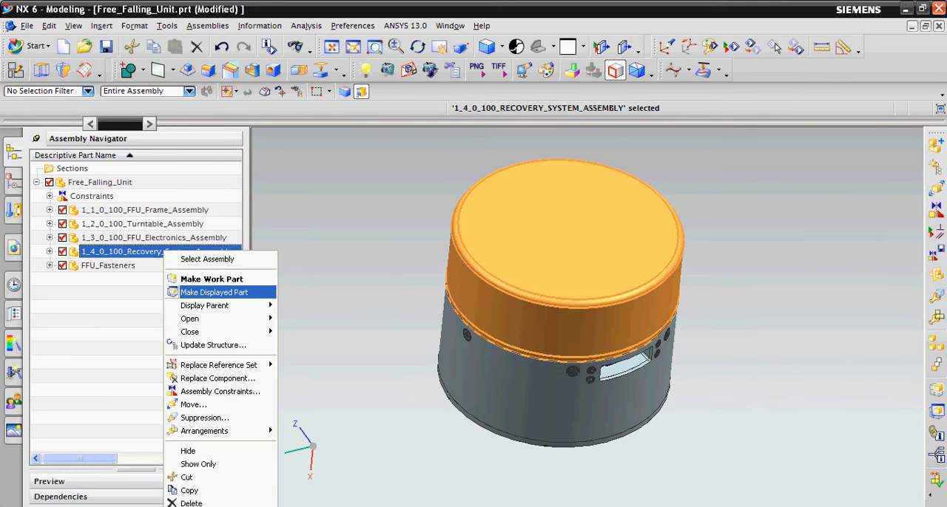
pyautogui.click(214, 292)
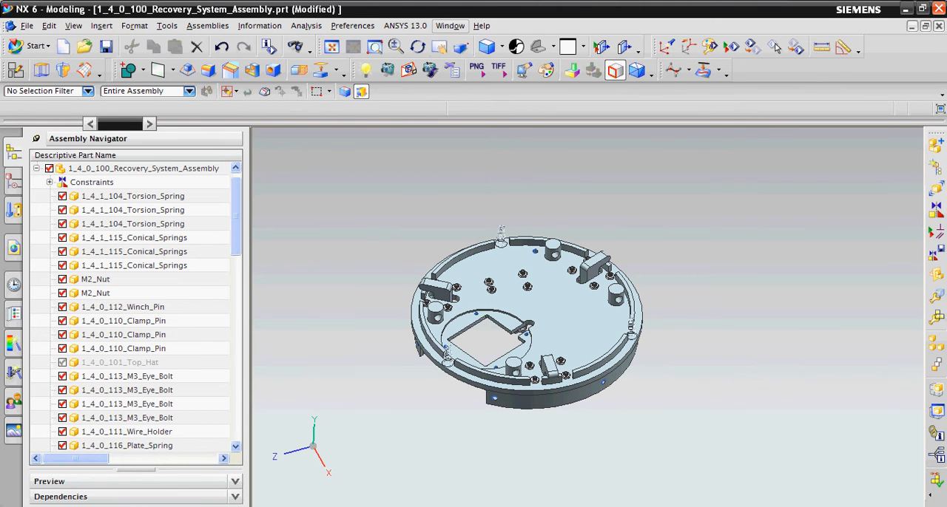
# Step: Switch back to Free_Falling_Unit.prt and pick 1_2_0_100_Turntable_Assembly
pyautogui.click(450, 26)
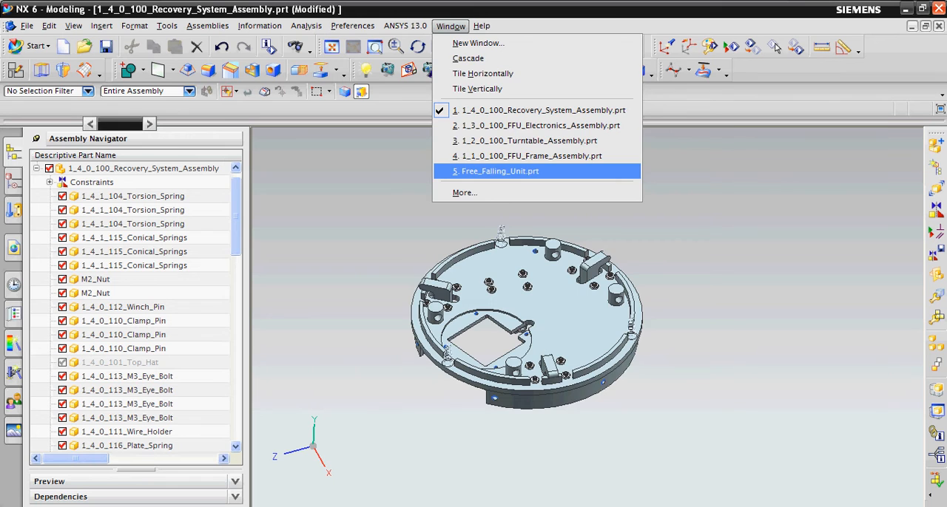
pyautogui.click(500, 171)
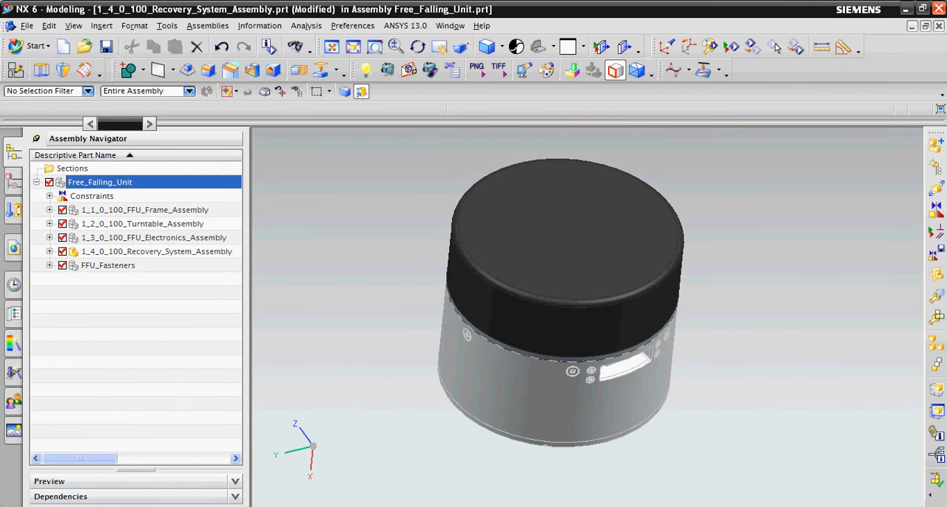
pyautogui.click(142, 223)
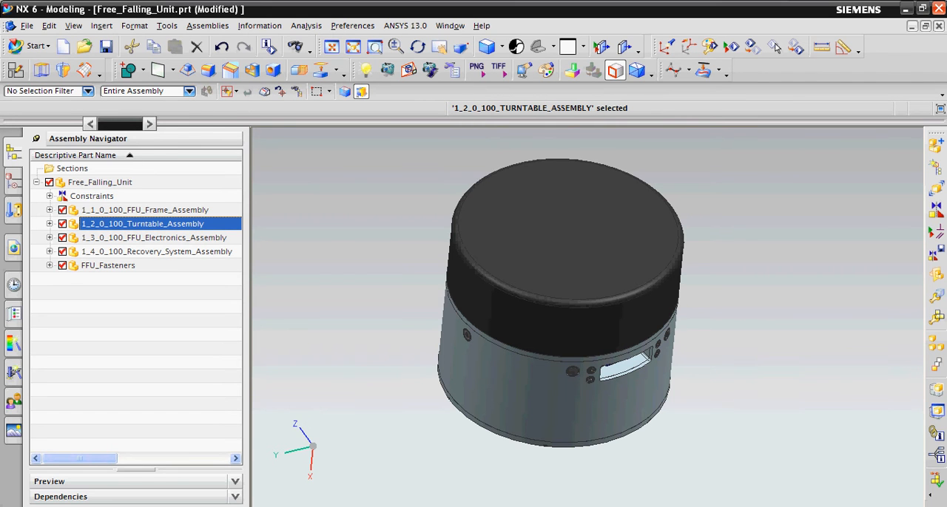
# Step: Make the Turntable_Assembly the displayed part and view its perforated collection plate from the top
pyautogui.rightClick(141, 223)
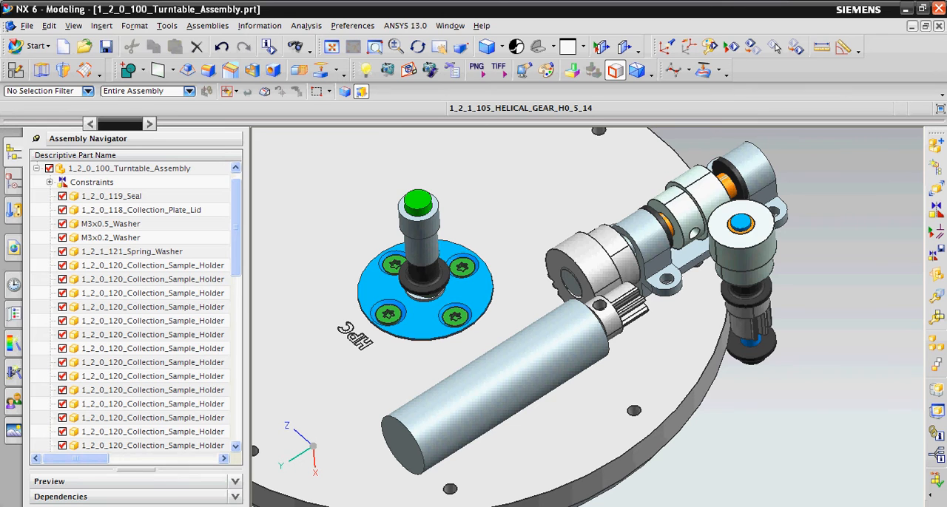
pyautogui.click(739, 237)
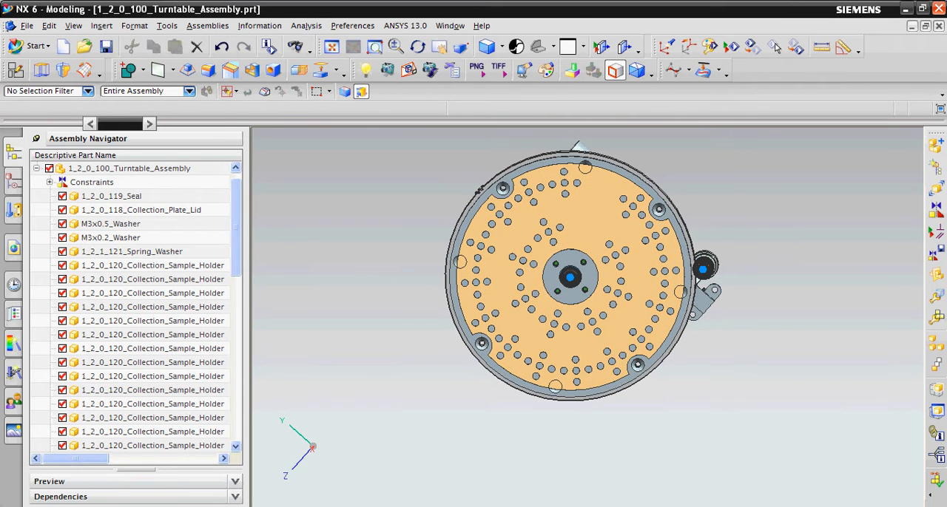
pyautogui.click(111, 195)
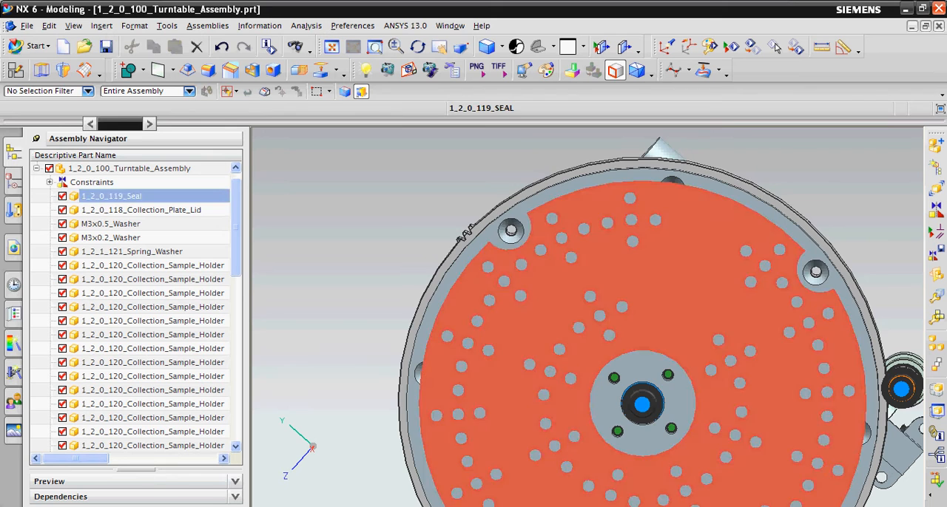
pyautogui.click(449, 25)
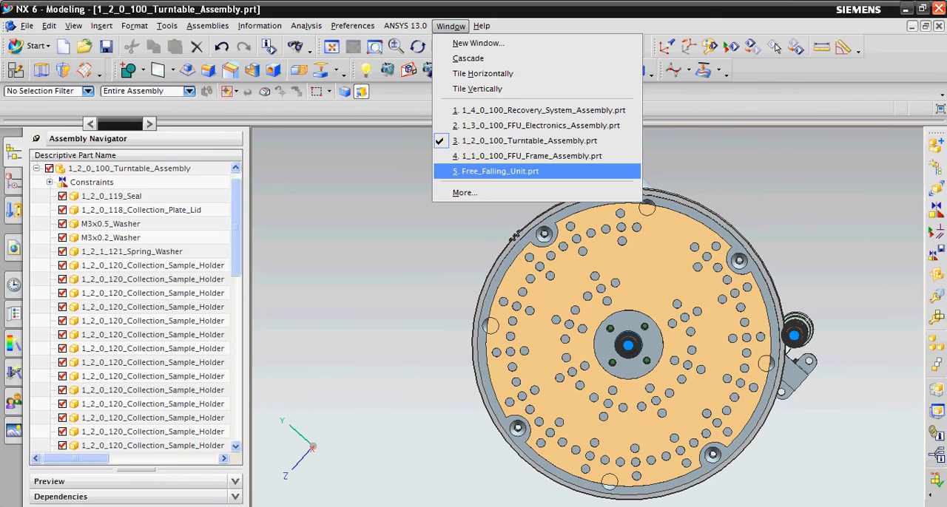
# Step: Return to Free_Falling_Unit.prt and fit the whole closed cylinder back into view
pyautogui.click(500, 171)
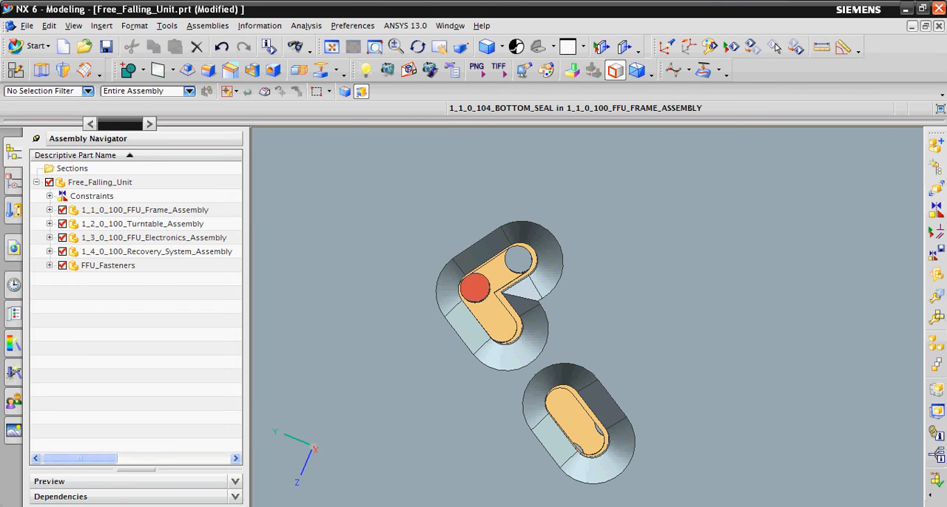
pyautogui.click(473, 288)
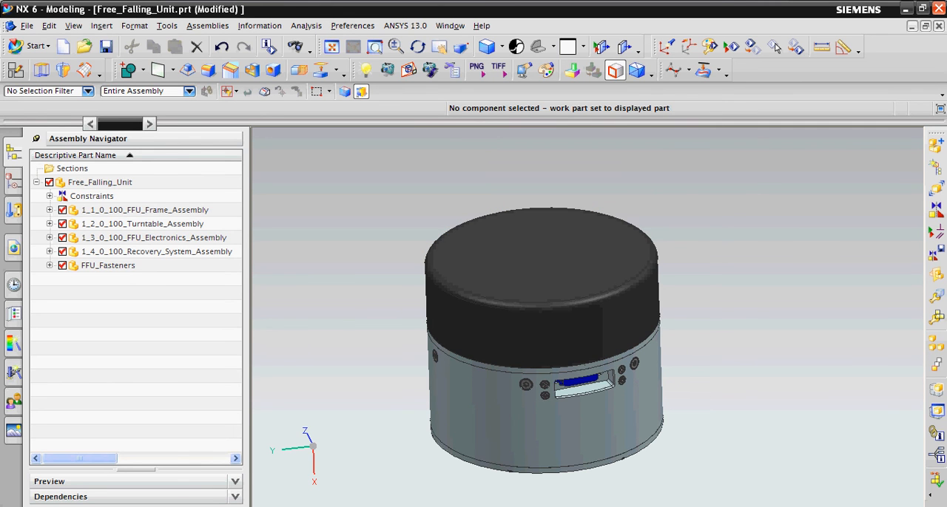
# Step: Reopen RAIN.prt showing both Free_Falling_Units and the Rocket_Mounted_Unit in the blue ring
pyautogui.scroll(-3)
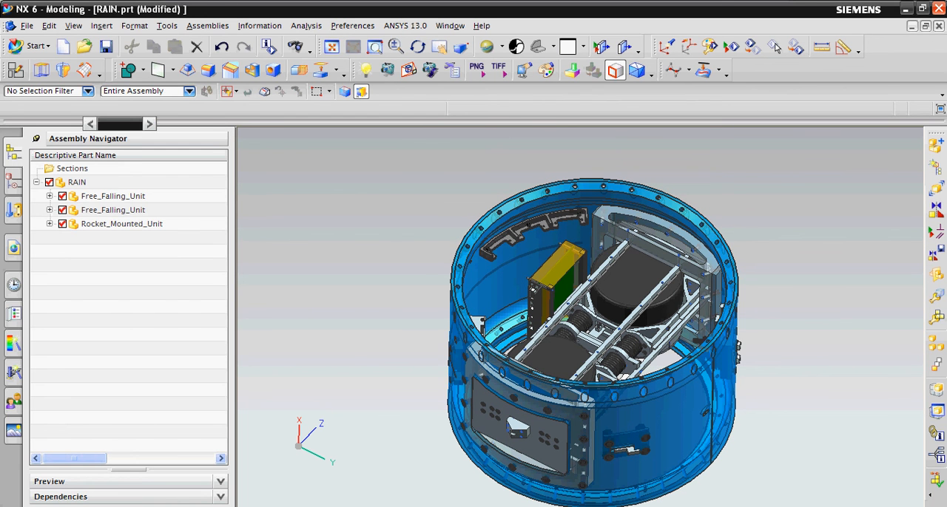
pyautogui.moveTo(573, 310)
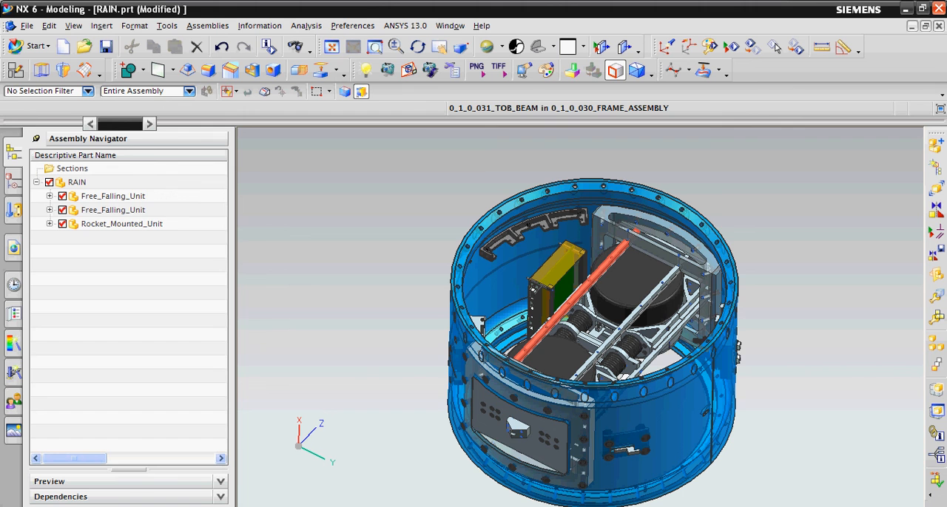